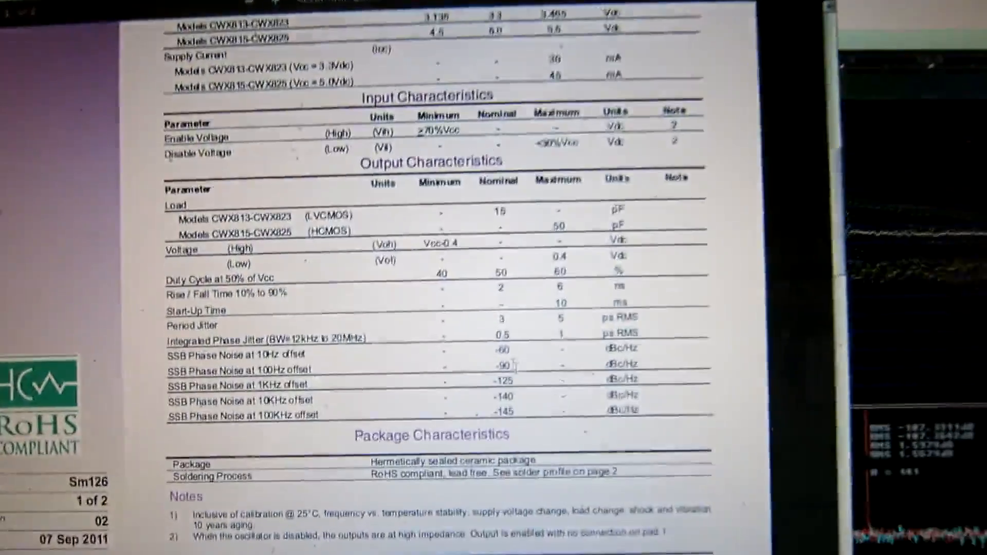
scroll("down", 3)
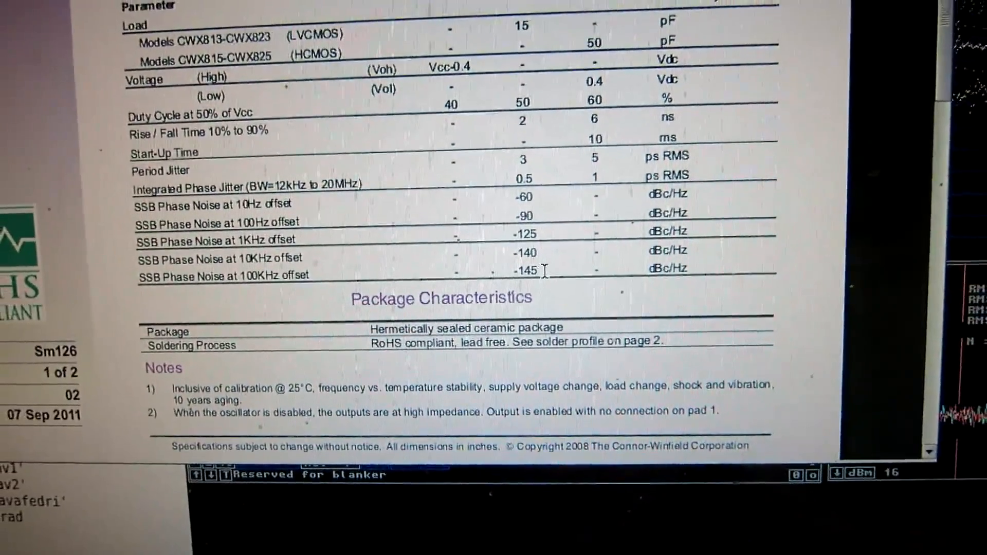
scroll("down", 3)
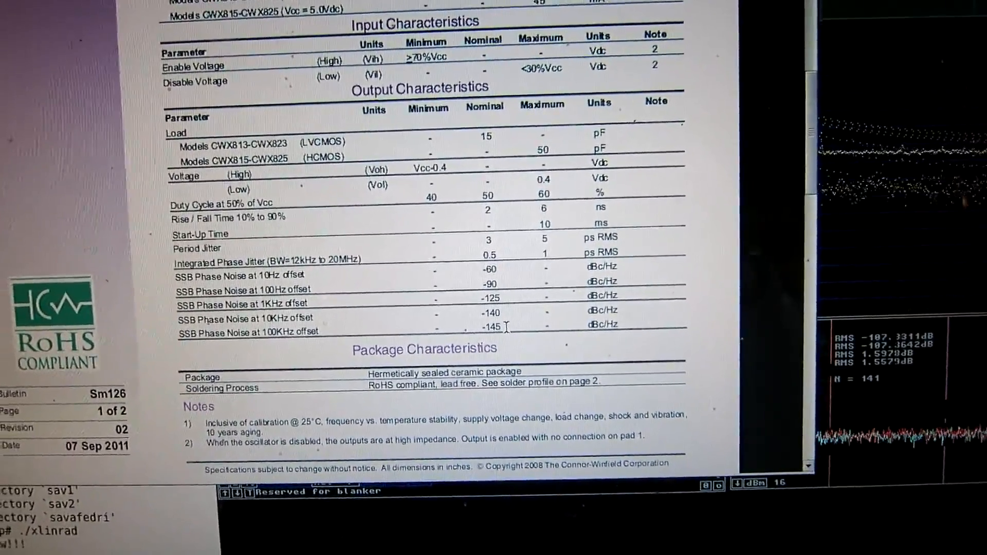
scroll("down", 3)
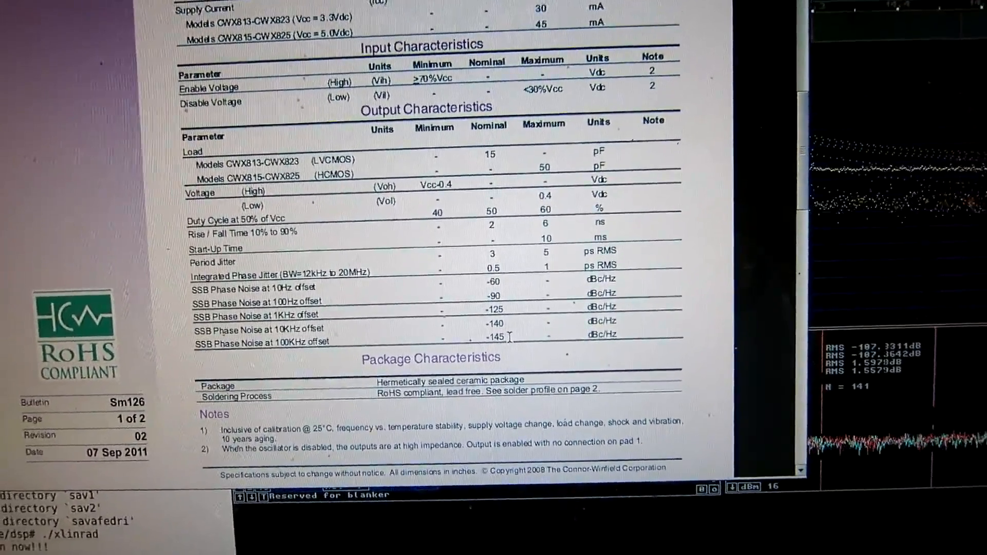